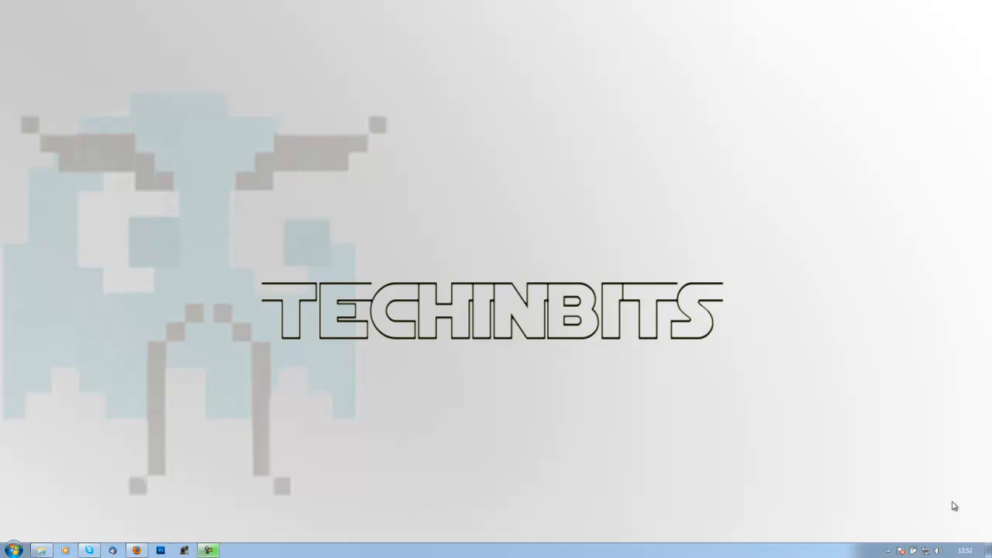
mouse_move(251, 462)
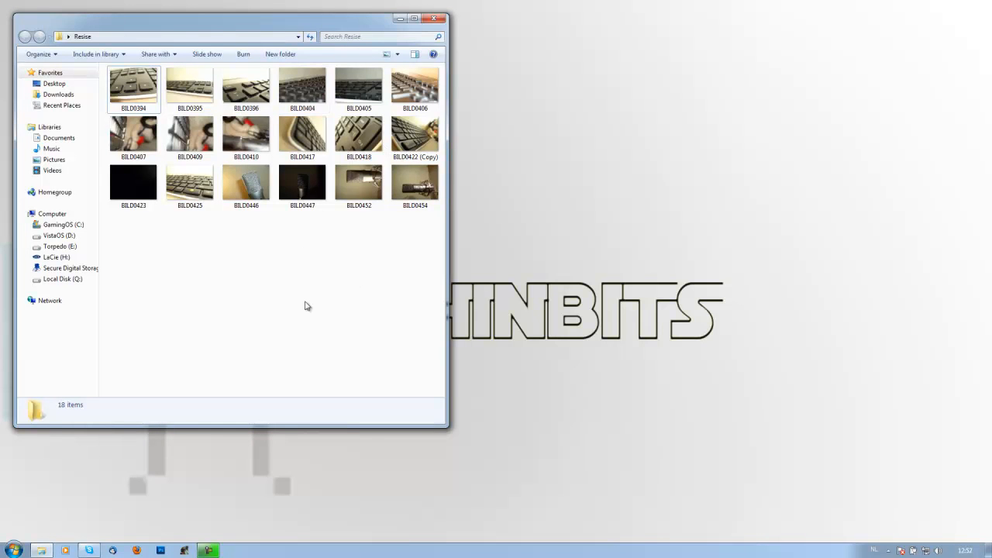
mouse_move(414, 255)
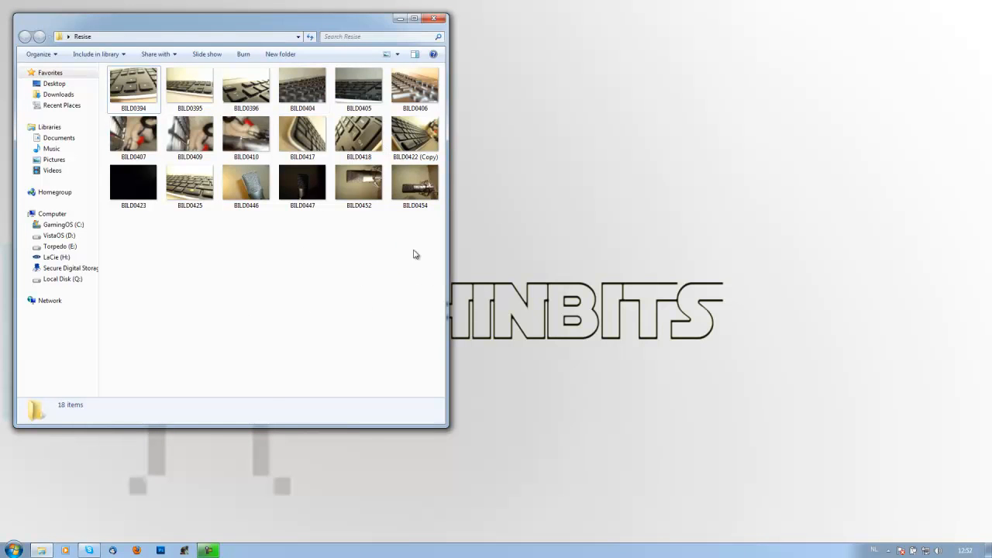
Select all 18 photos in the Resise folder and bring up their context menu.
key(ctrl+a)
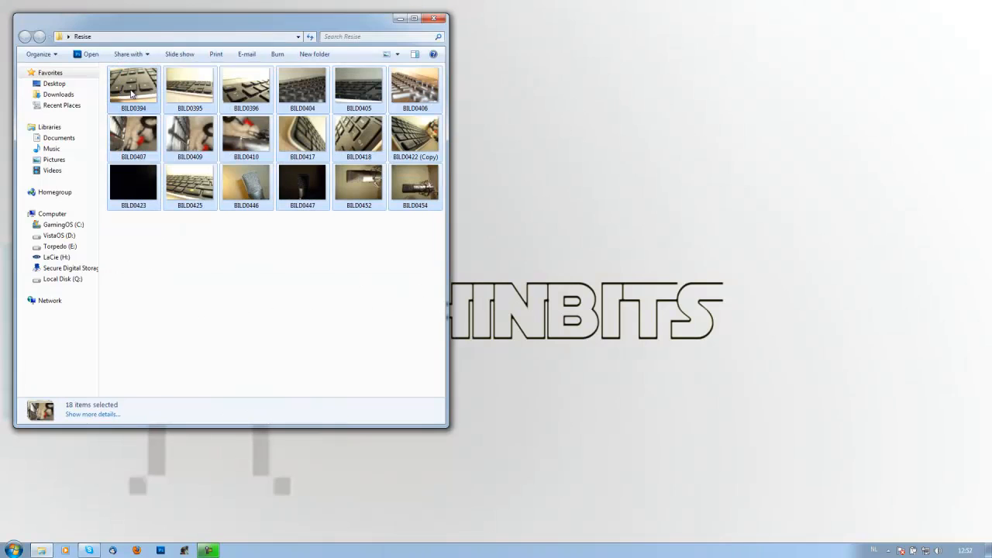
right_click(133, 84)
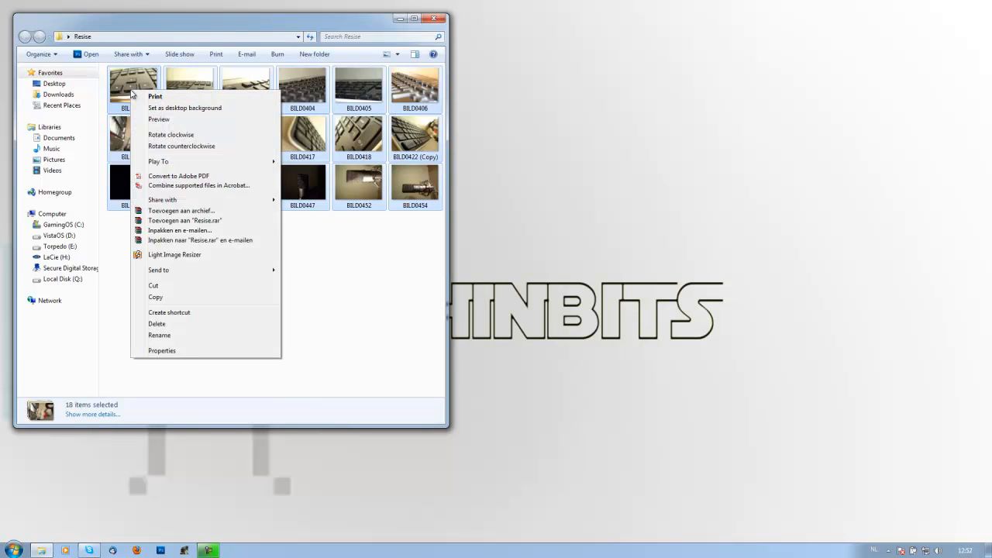
mouse_move(174, 255)
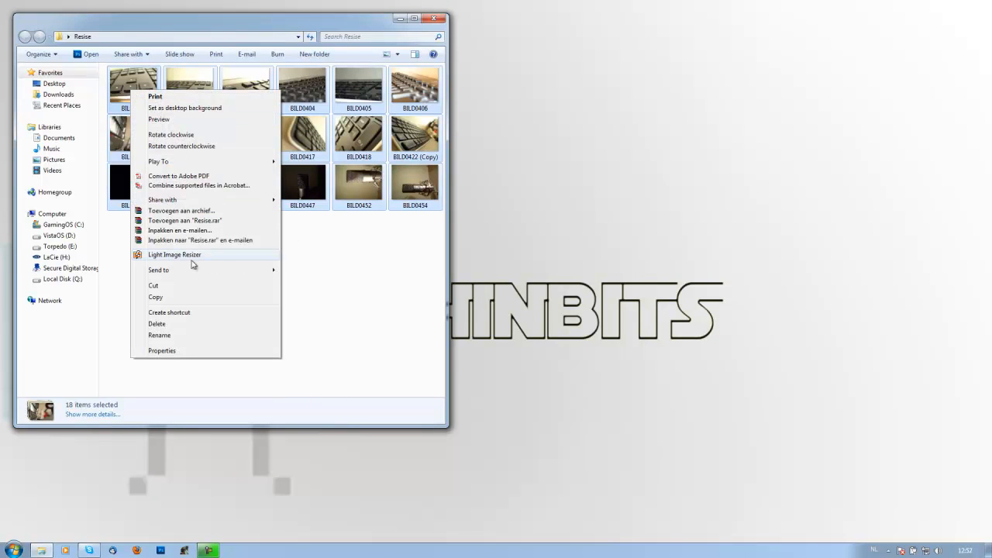
mouse_move(174, 254)
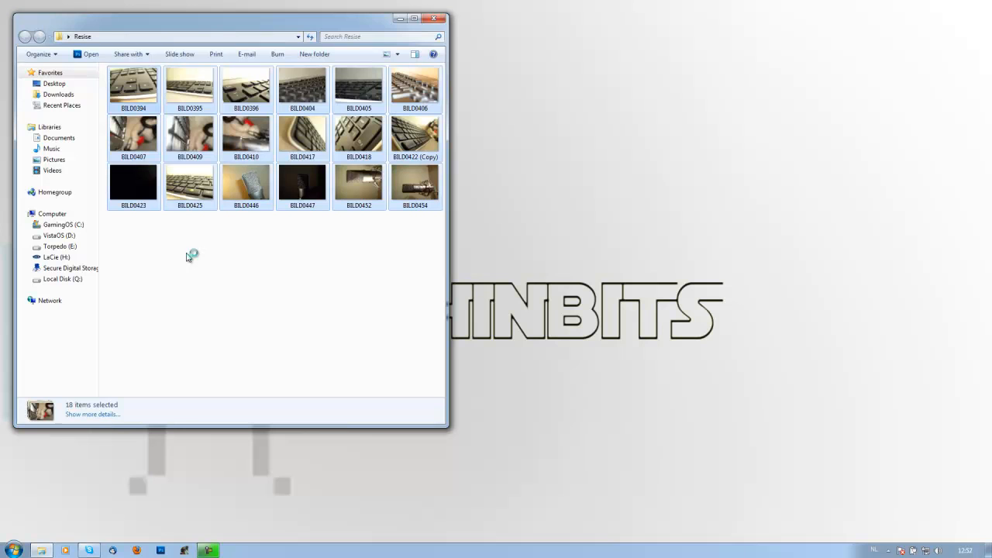
mouse_move(189, 257)
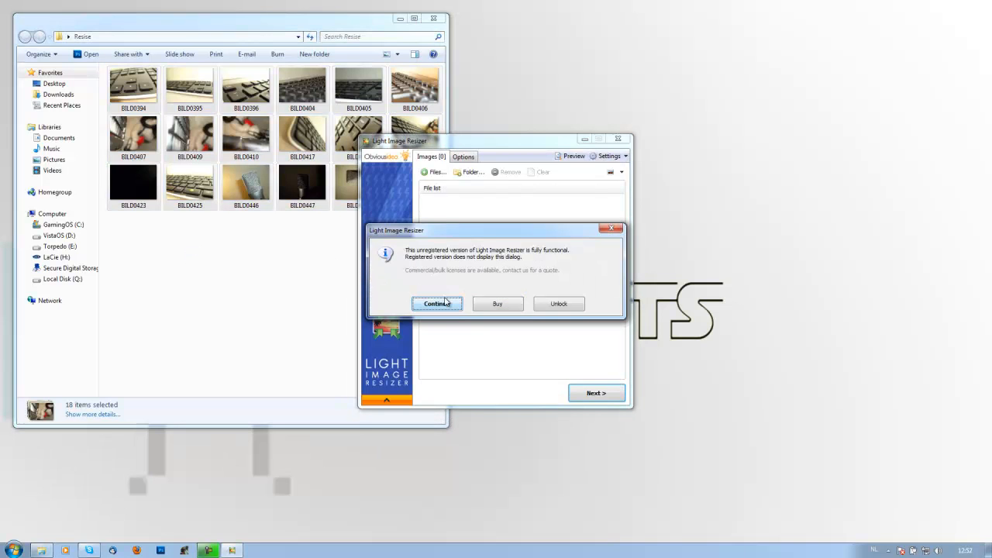
Dismiss the unregistered-version notice and set the size unit to percent for 20 percent width and height.
click(436, 303)
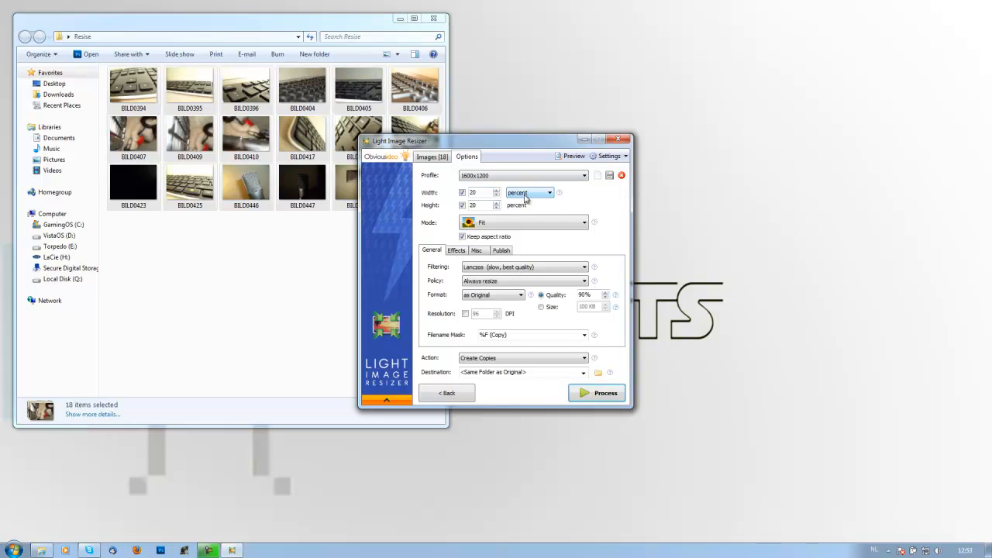
click(550, 192)
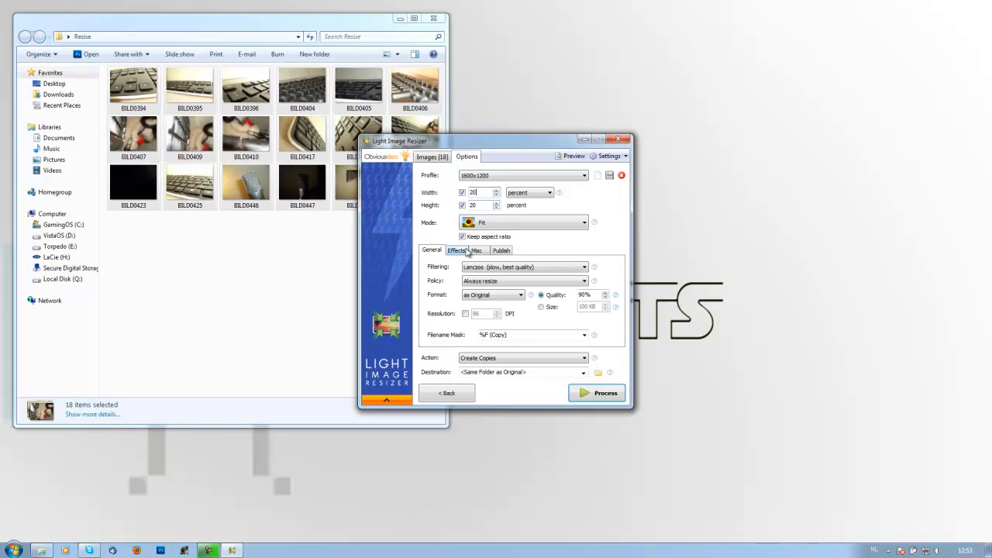
Move the resizer window beside the photo folder and keep Fit as the resize mode.
drag(401, 140, 519, 75)
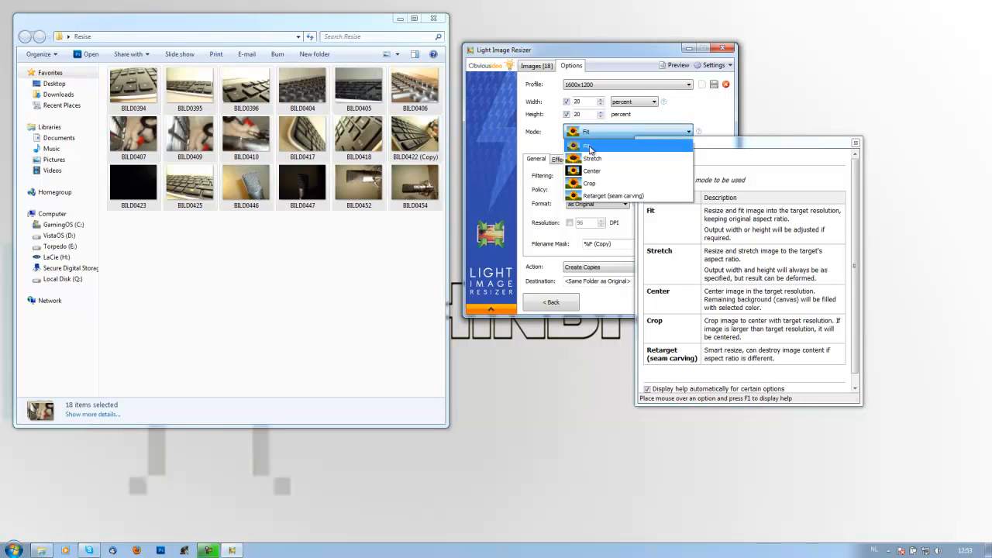
mouse_move(612, 195)
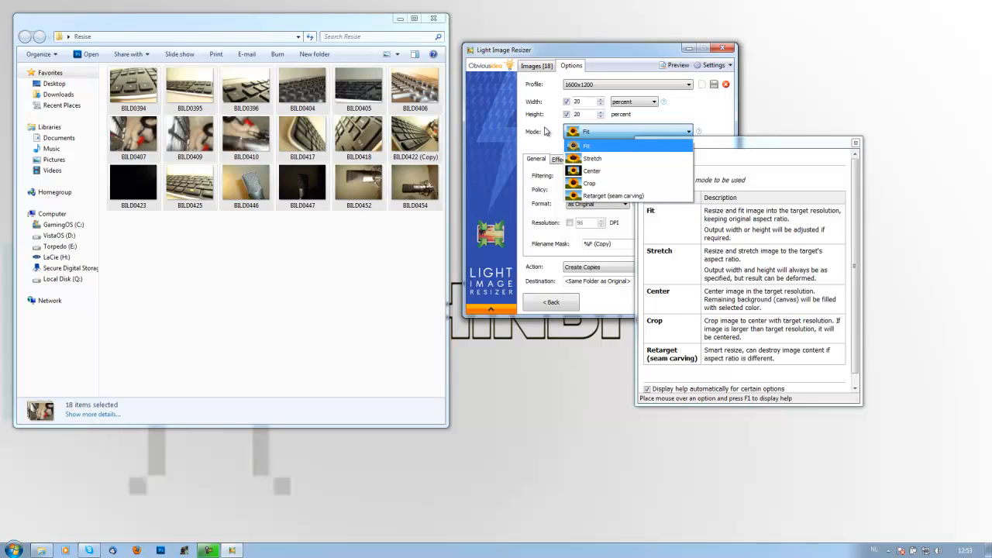
click(587, 146)
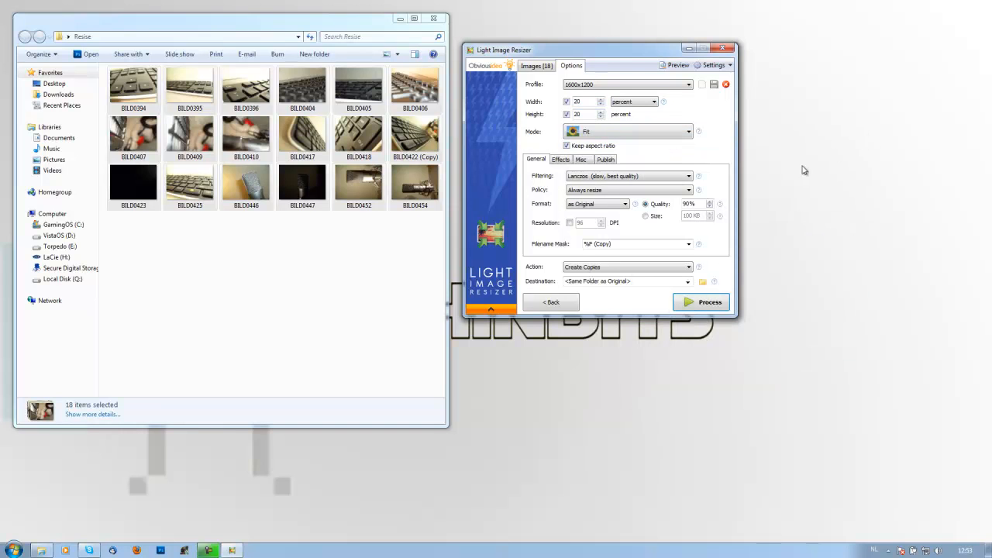
mouse_move(526, 229)
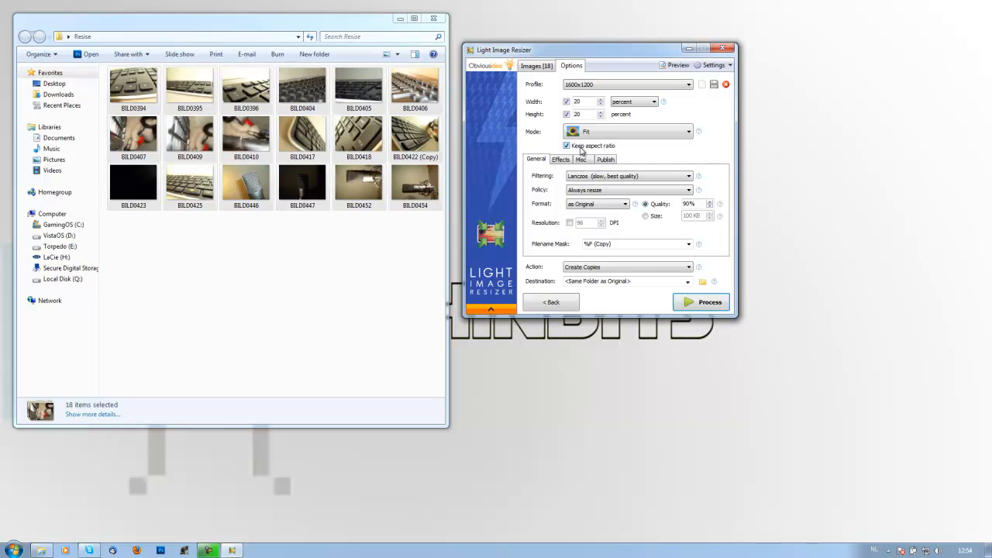
click(537, 65)
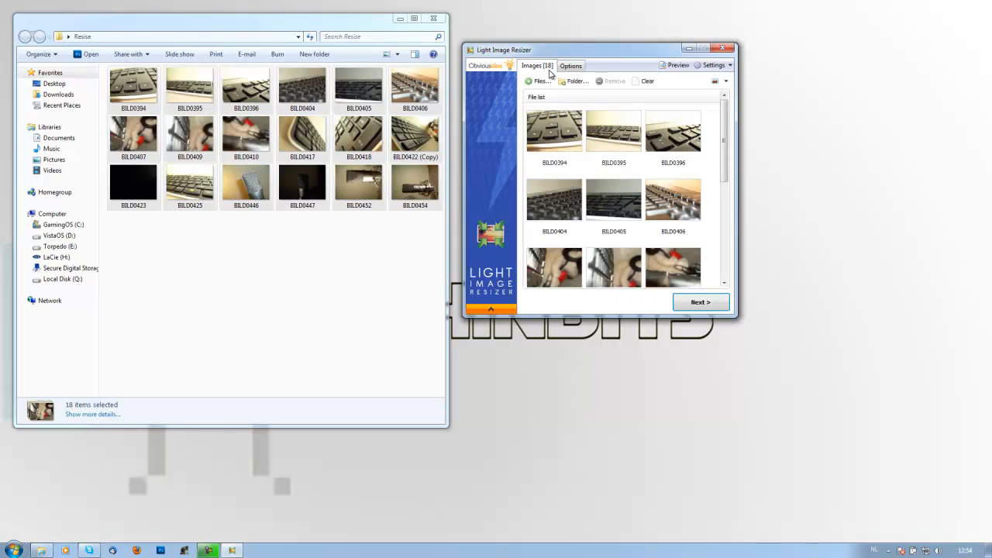
mouse_move(574, 60)
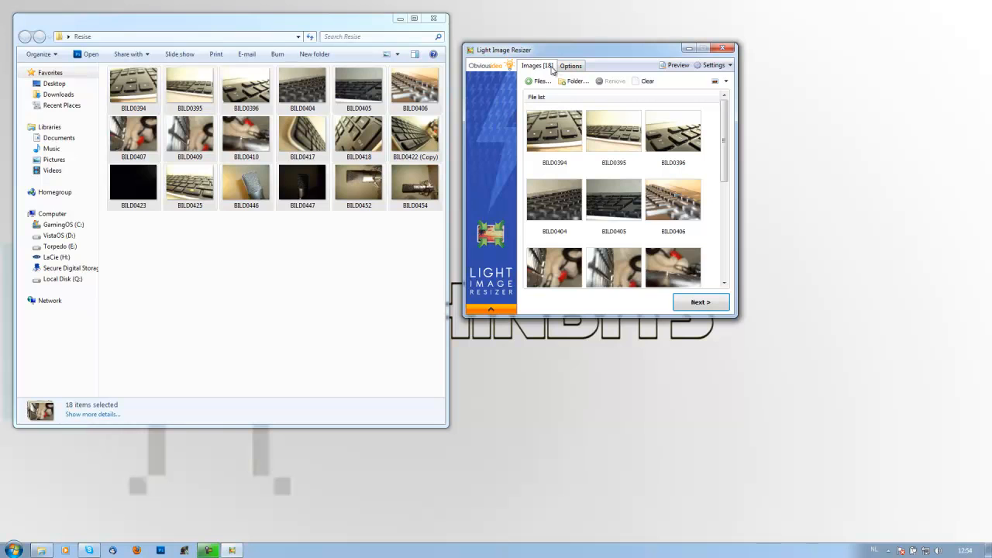
click(570, 65)
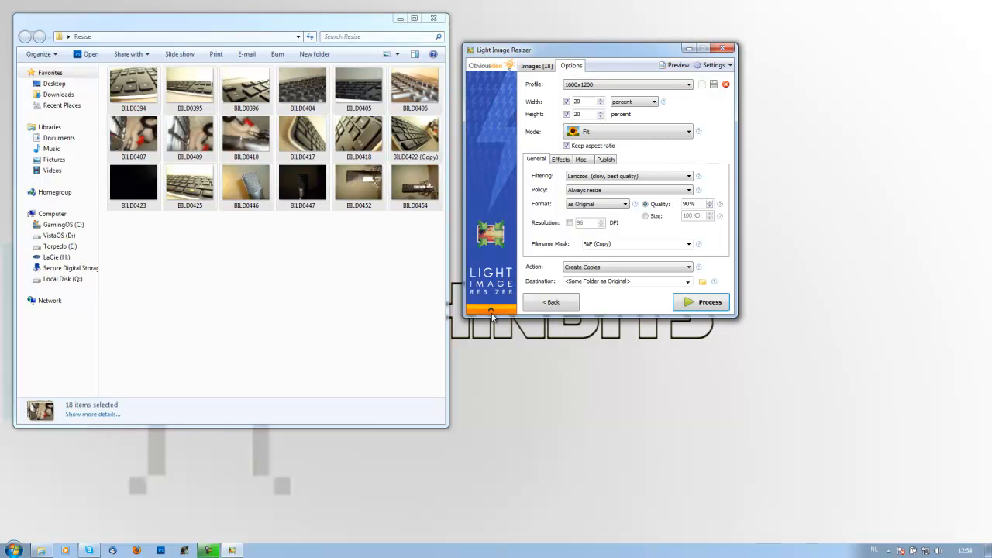
mouse_move(480, 315)
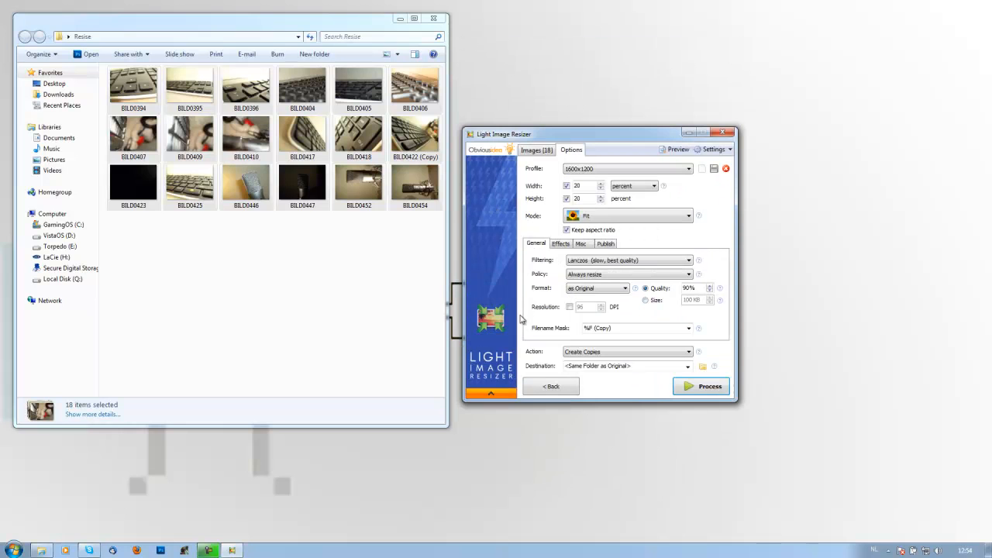
mouse_move(569, 334)
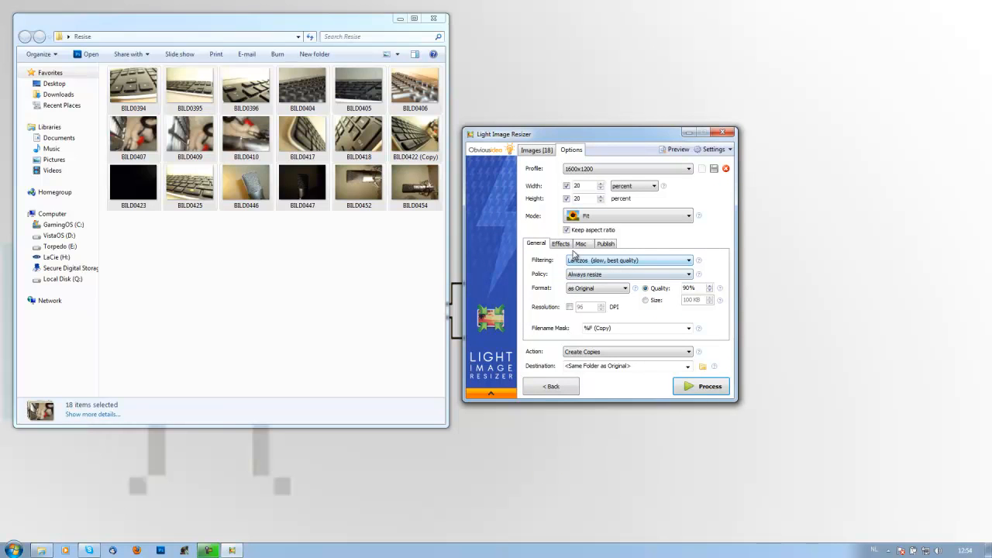
click(560, 244)
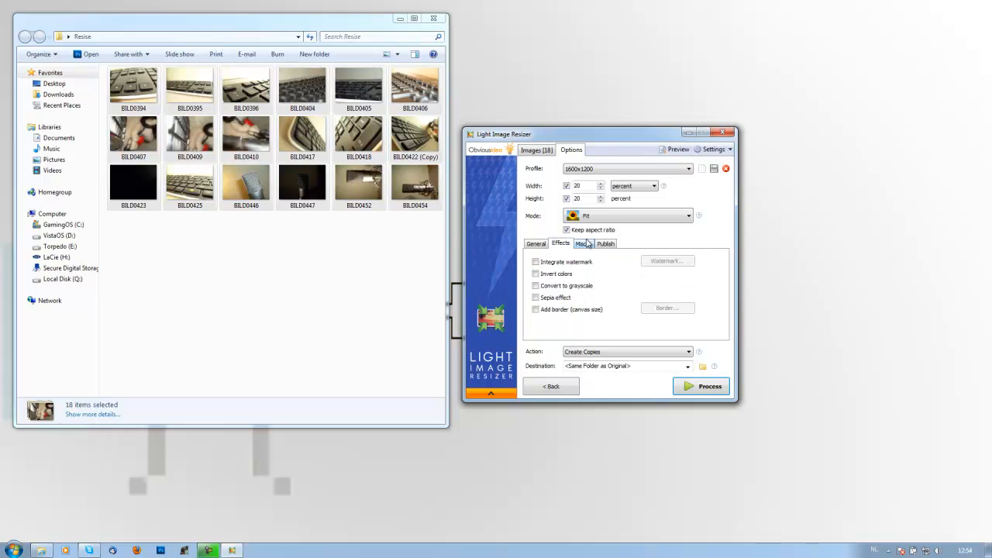
click(605, 243)
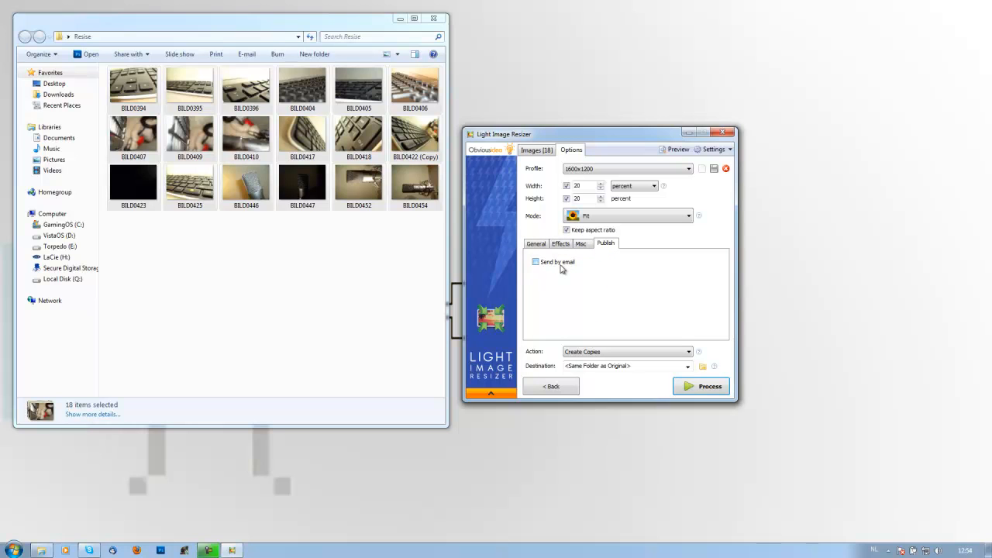
click(536, 243)
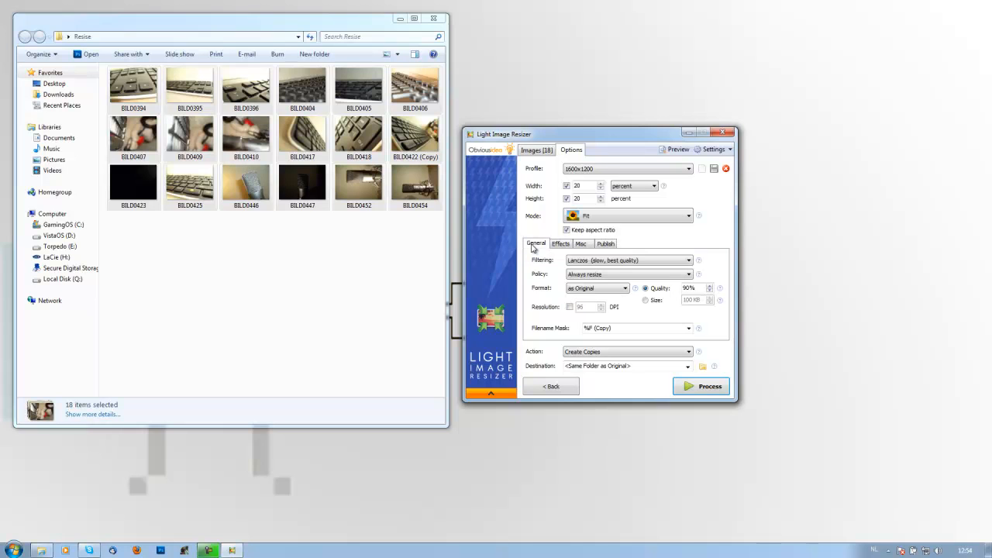
click(688, 260)
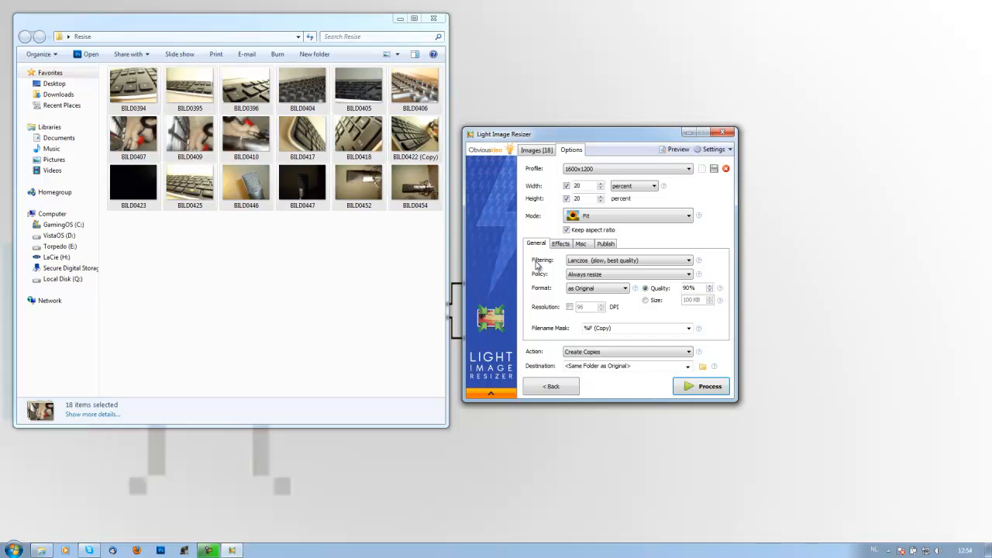
Keep the Always resize policy for all images and bring up the output format list.
click(688, 274)
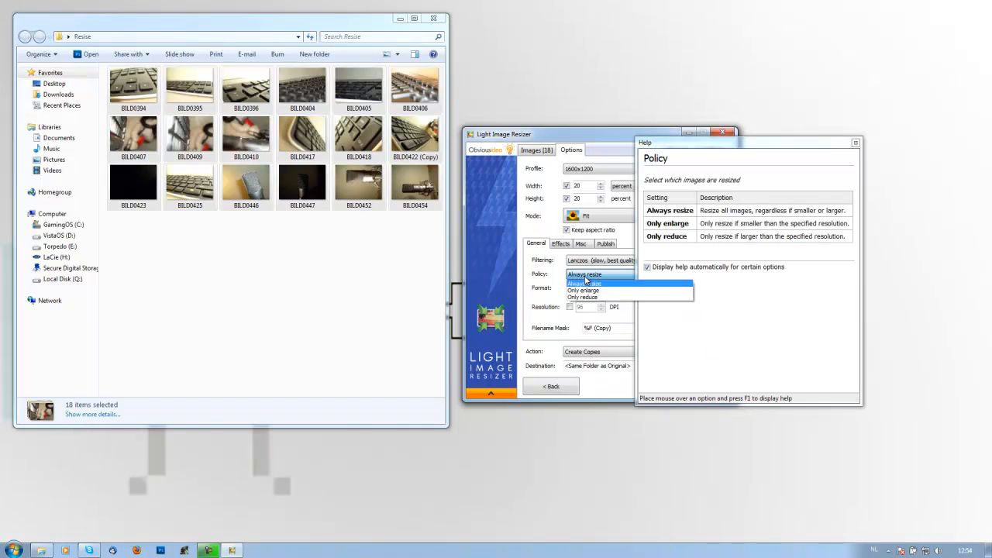
click(586, 275)
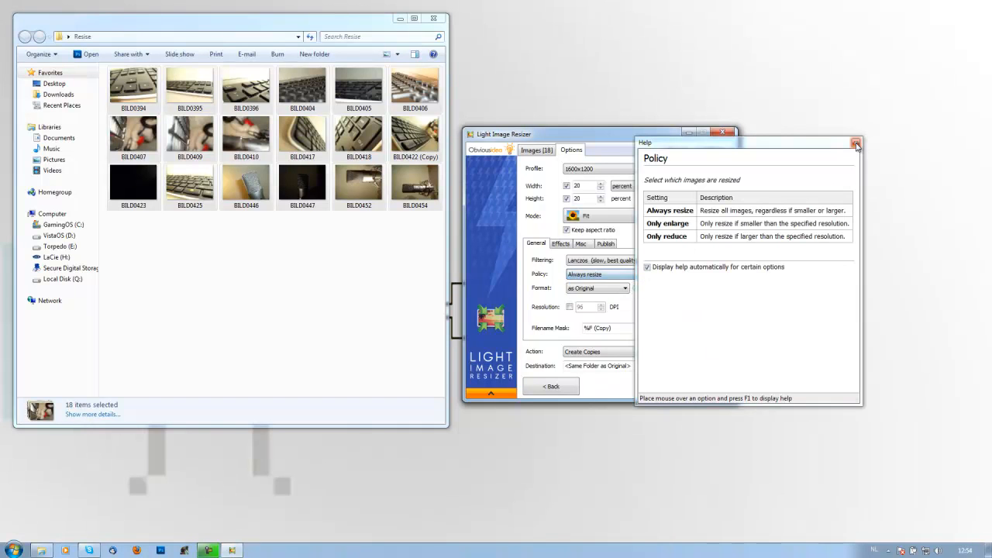
click(856, 143)
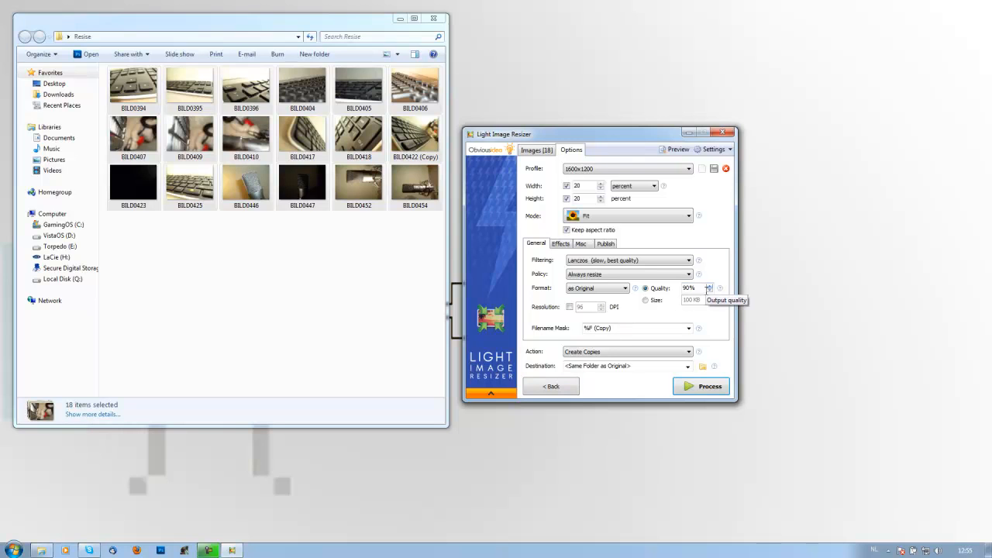
click(709, 291)
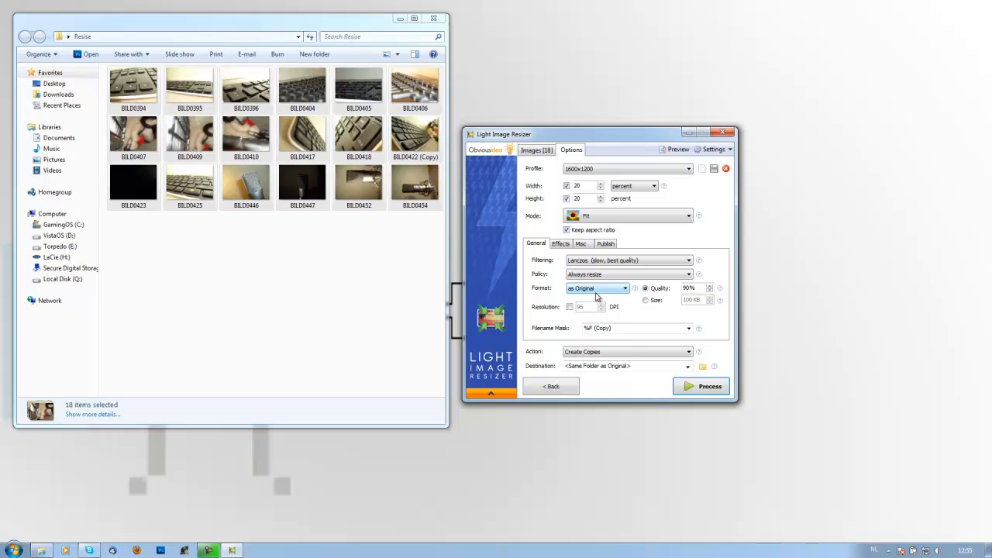
click(625, 287)
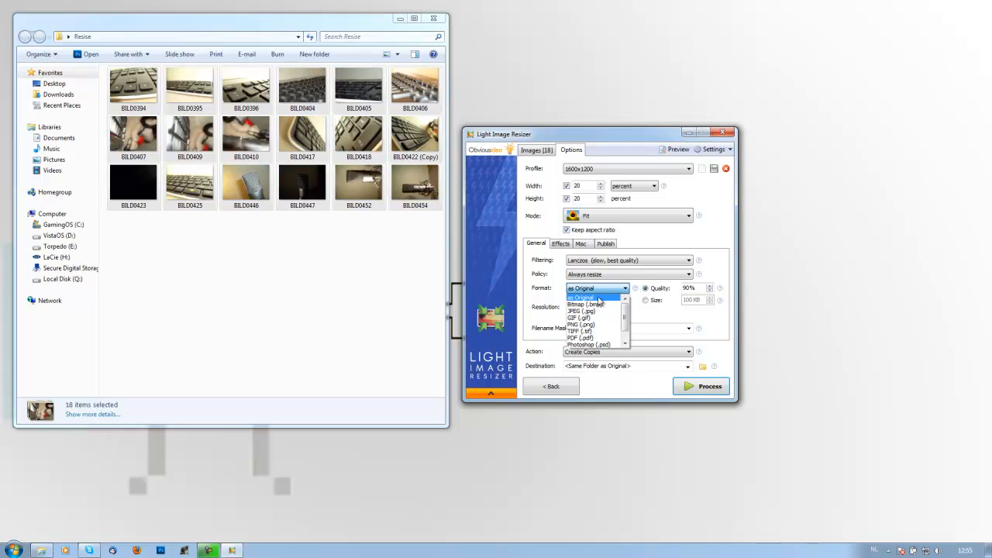
mouse_move(589, 317)
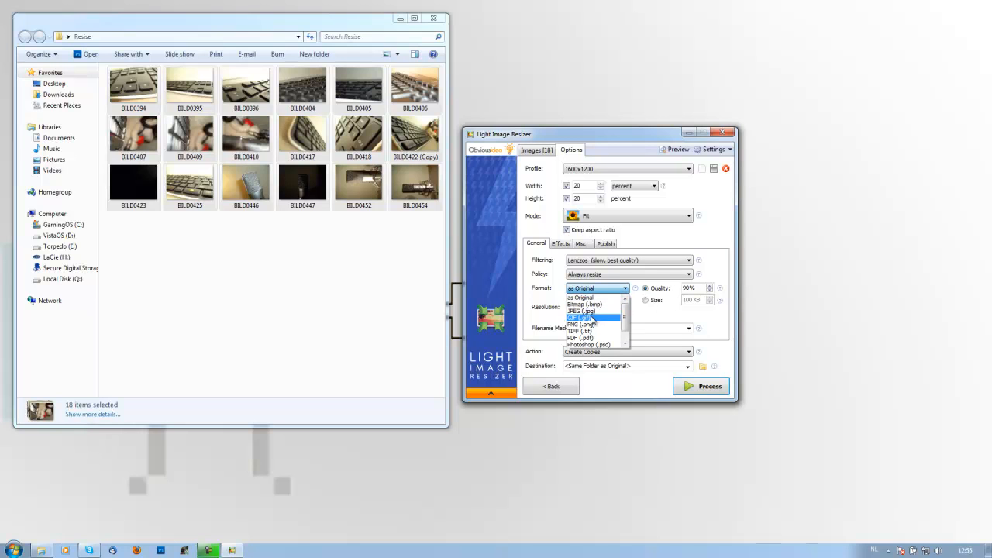
mouse_move(595, 331)
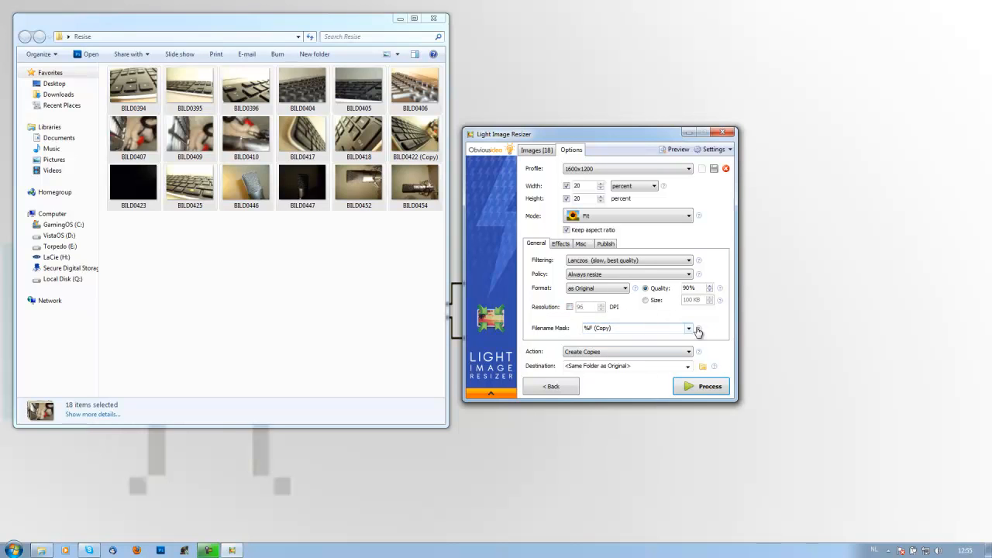
Show the Effects options, leaving watermark, invert, grayscale, sepia and border unchecked.
click(561, 244)
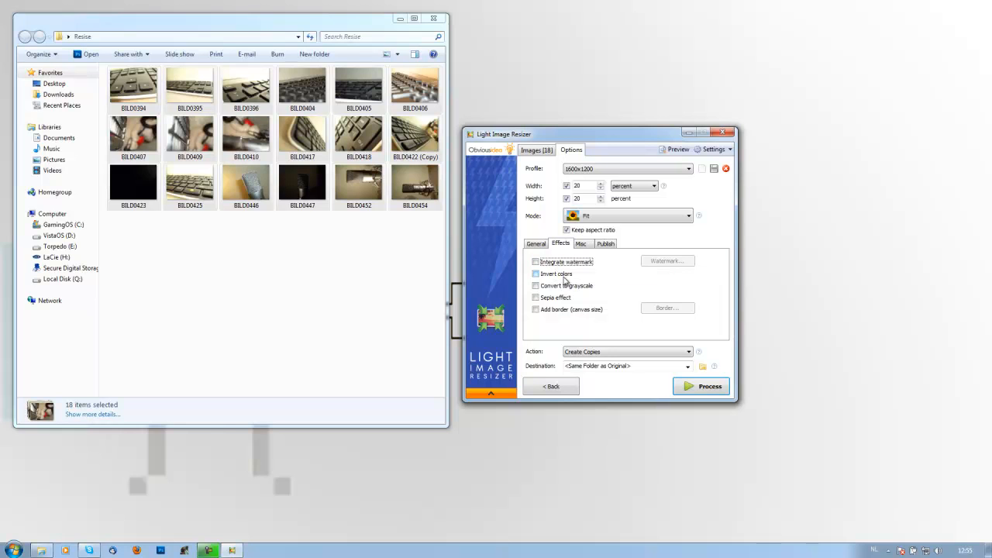
mouse_move(555, 274)
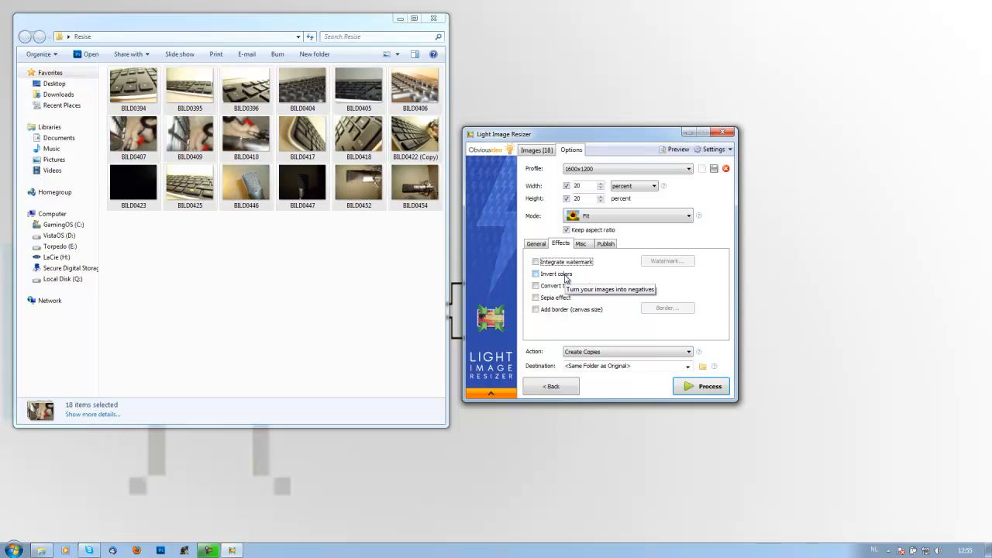
mouse_move(555, 301)
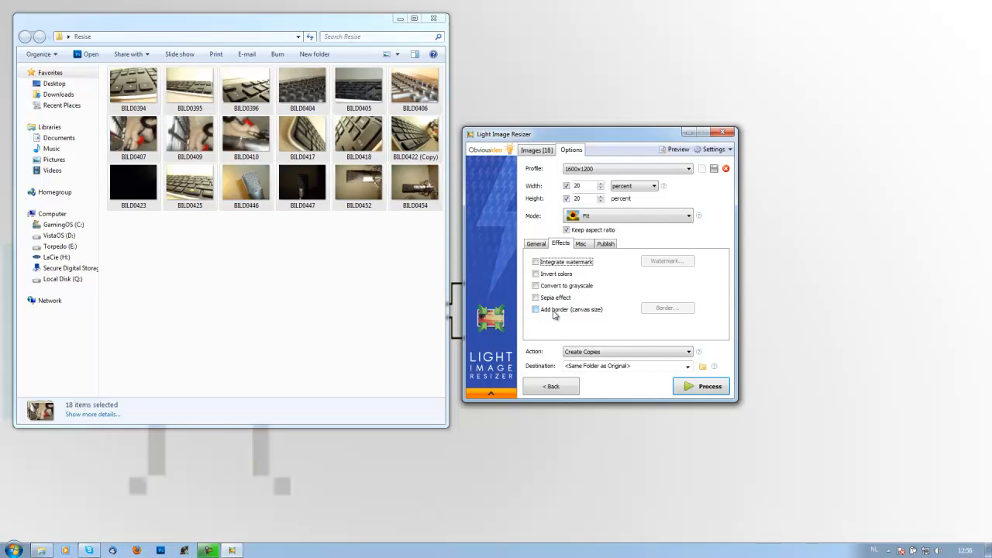
Show the Misc output options with all image effects left off.
click(581, 244)
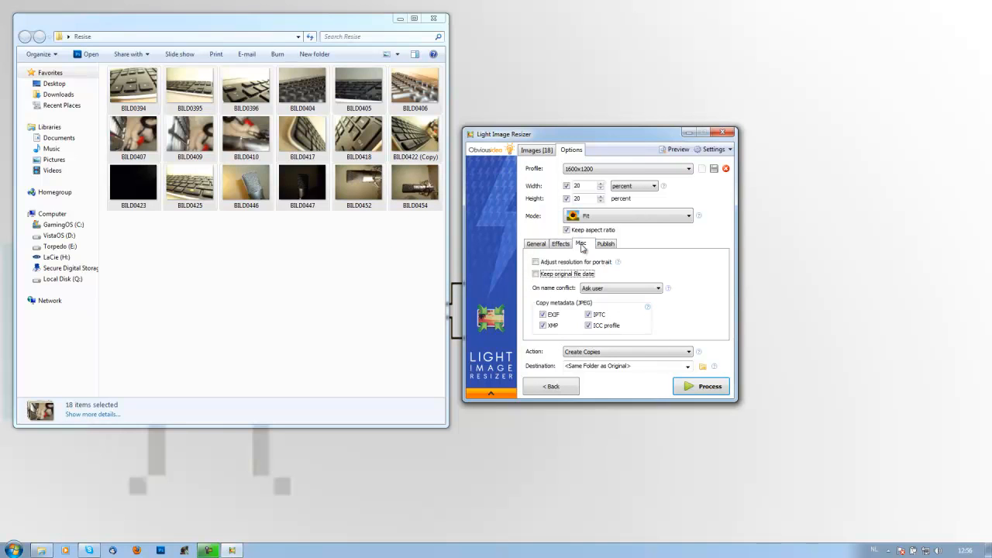
mouse_move(652, 345)
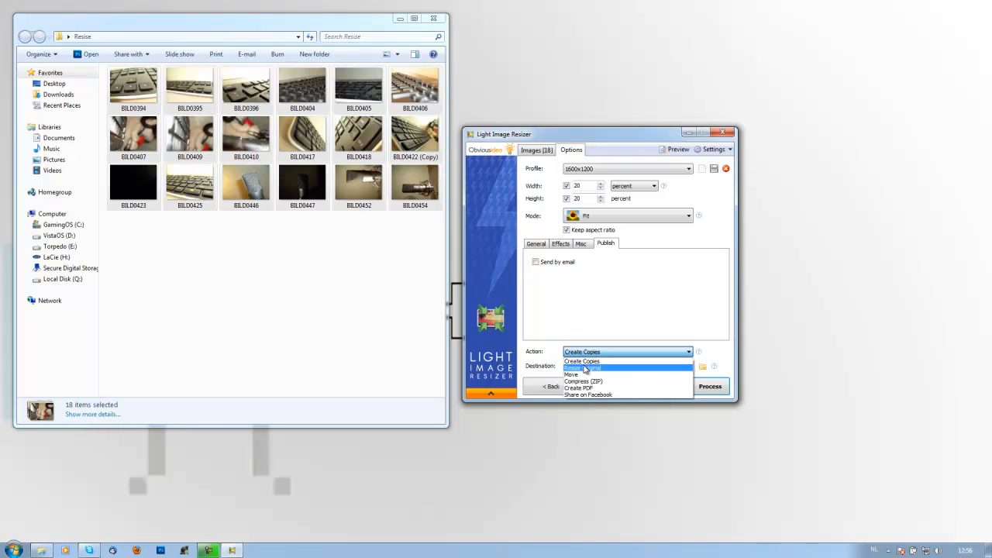
mouse_move(597, 381)
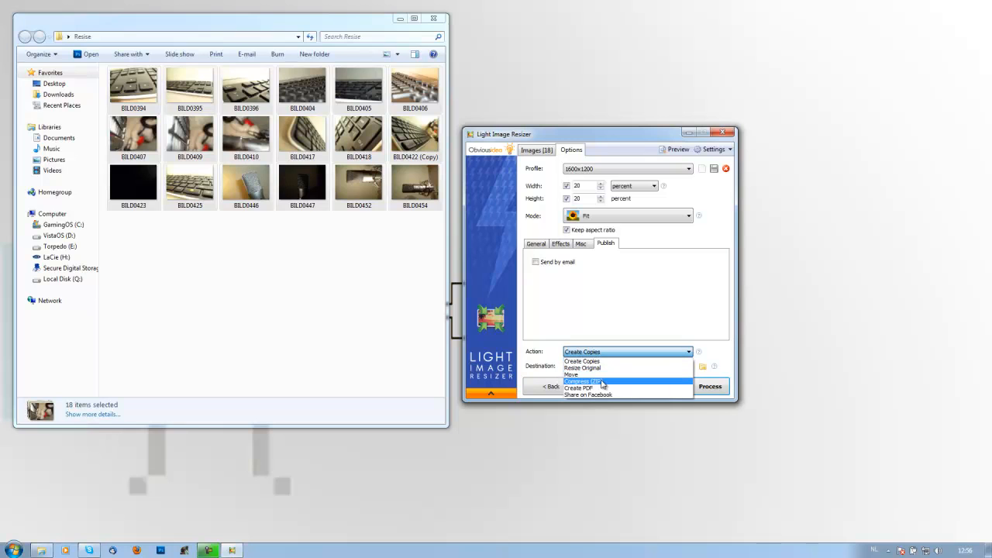
mouse_move(643, 388)
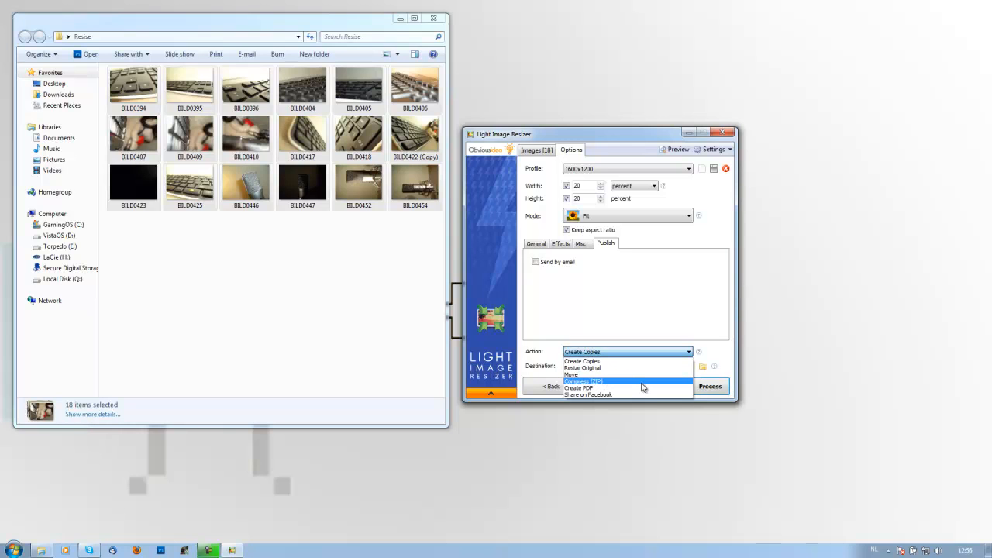
mouse_move(634, 388)
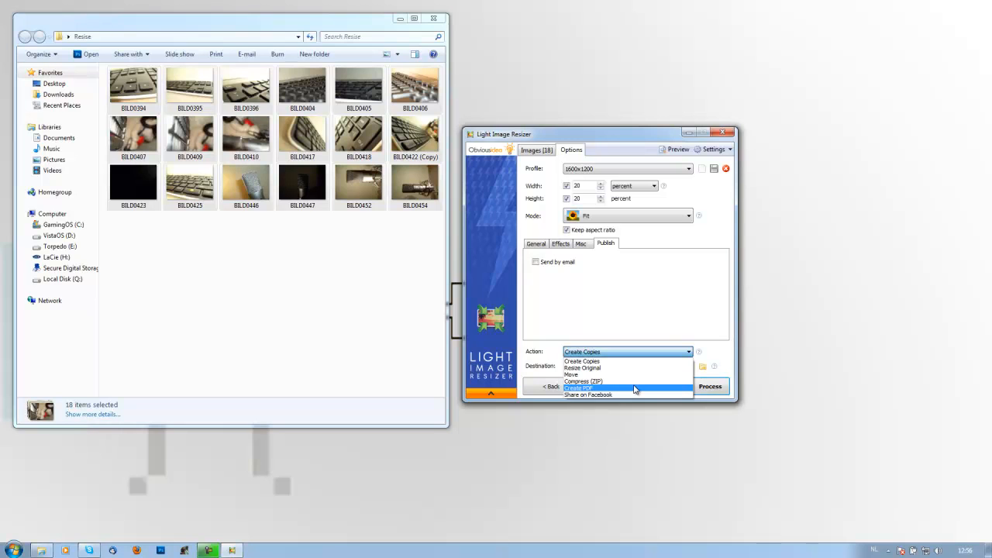
mouse_move(626, 394)
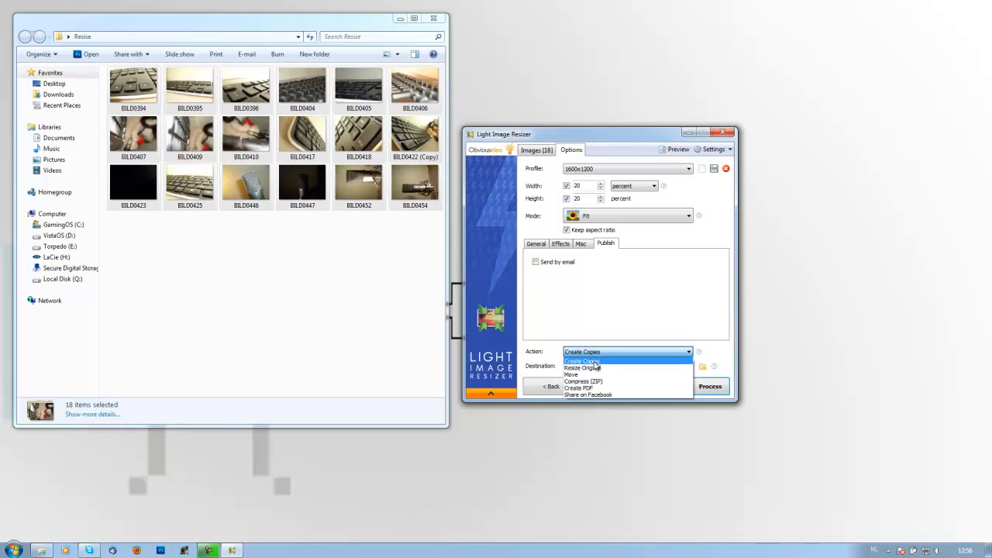
Keep Create Copies as the action and Same Folder as Original as the destination.
click(582, 361)
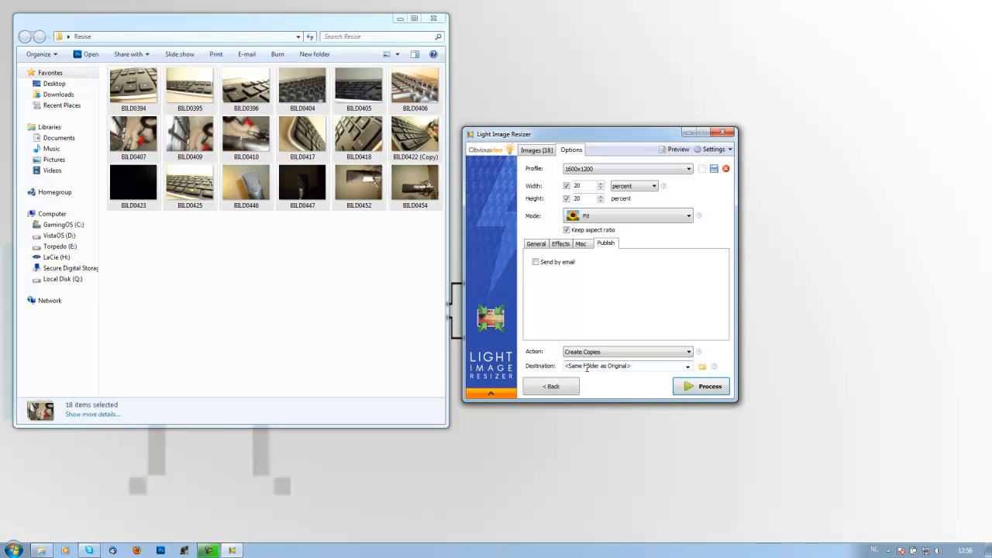
click(687, 366)
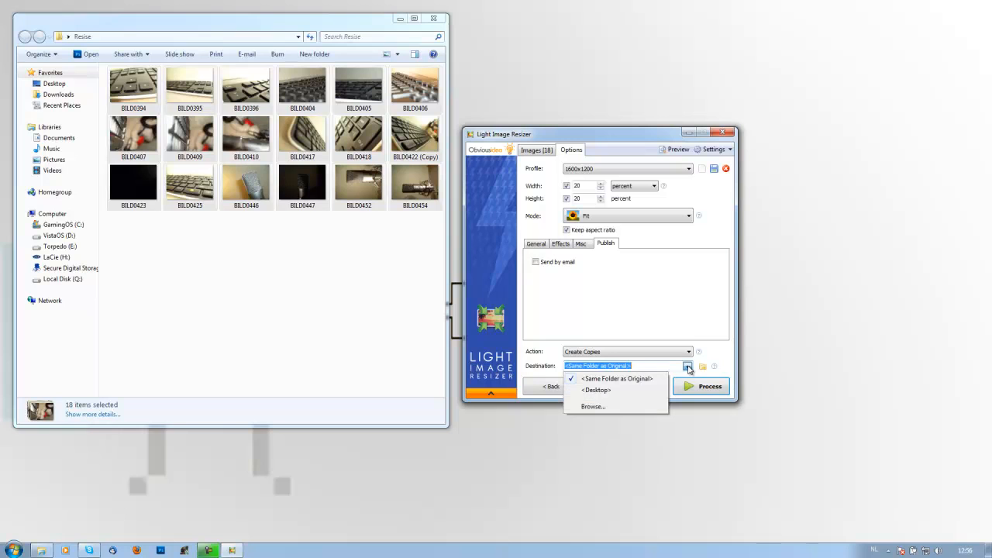
mouse_move(618, 379)
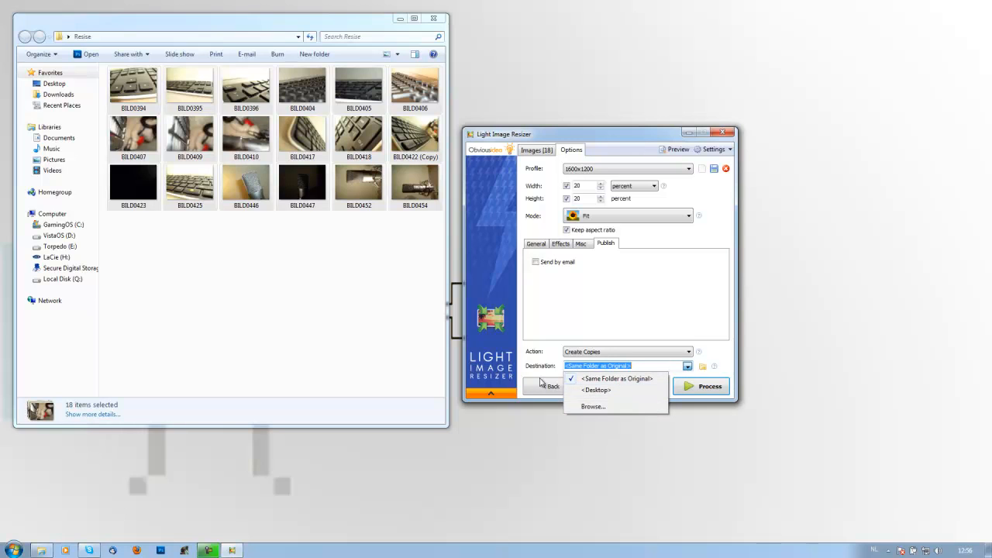
click(616, 378)
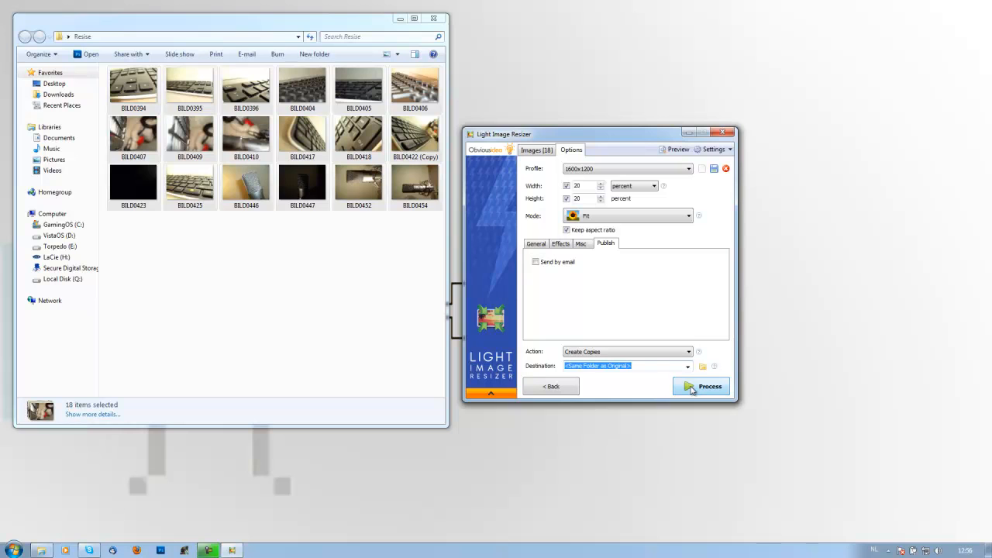
Process all 18 photos, answering the unsaved-profile prompt, producing (Copy) files beside the originals.
click(708, 386)
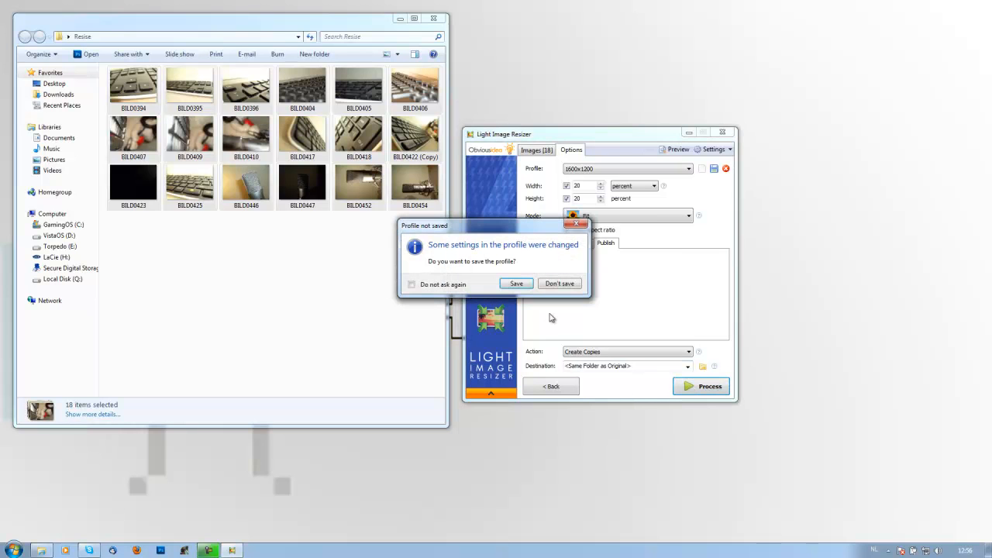
click(559, 283)
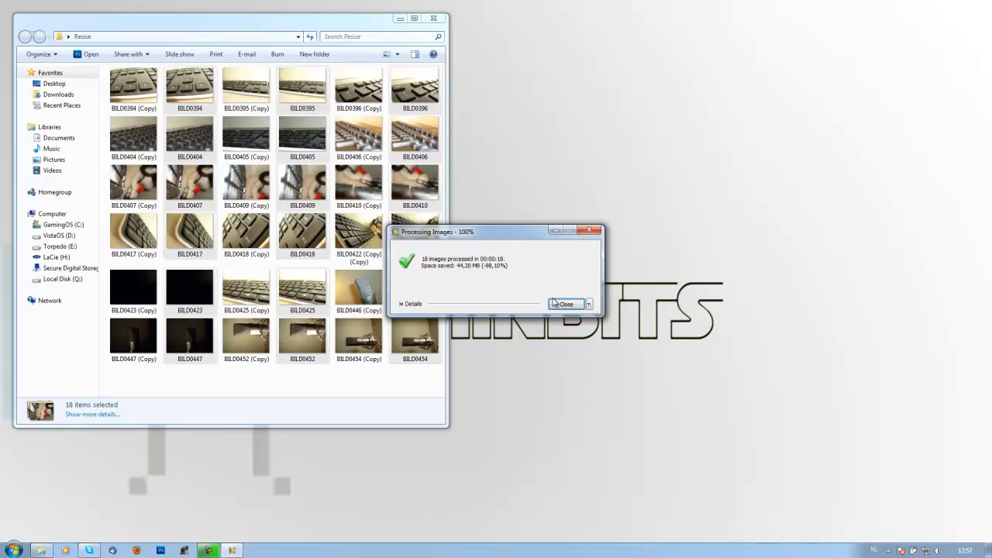
mouse_move(531, 305)
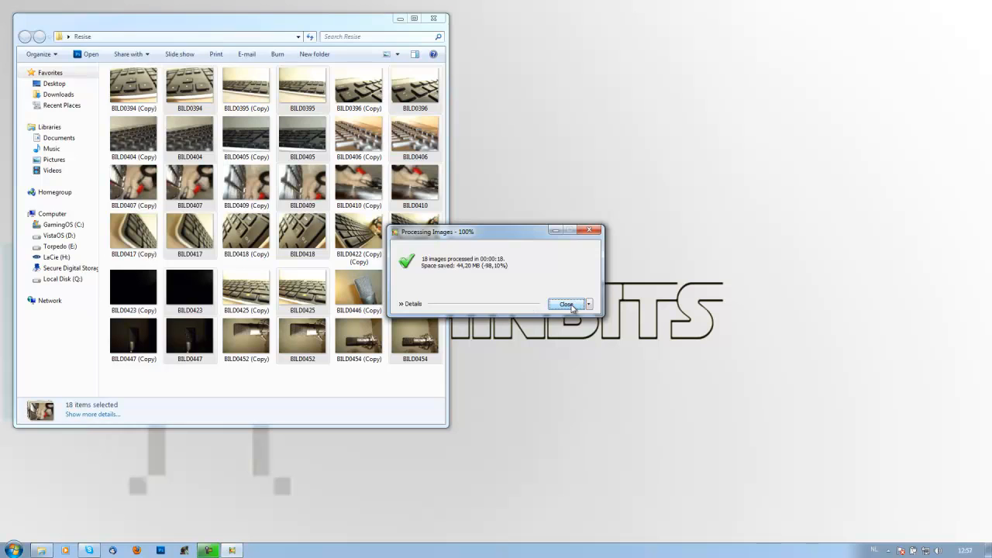
Close the summary and compare BILD0395 (Copy) at 730 x 547, 55,2 KB with the 3648 x 2736, 2,45 MB original.
click(567, 304)
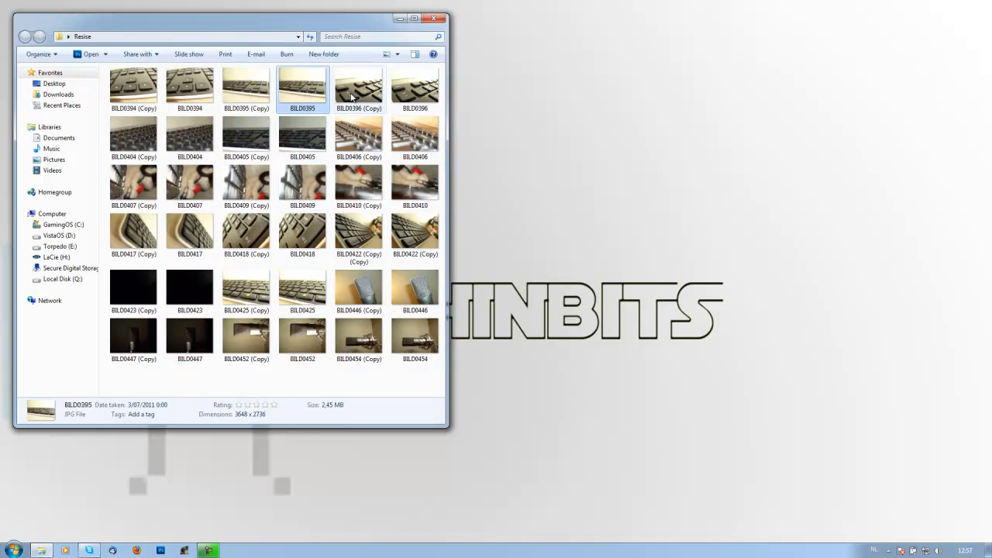
click(246, 86)
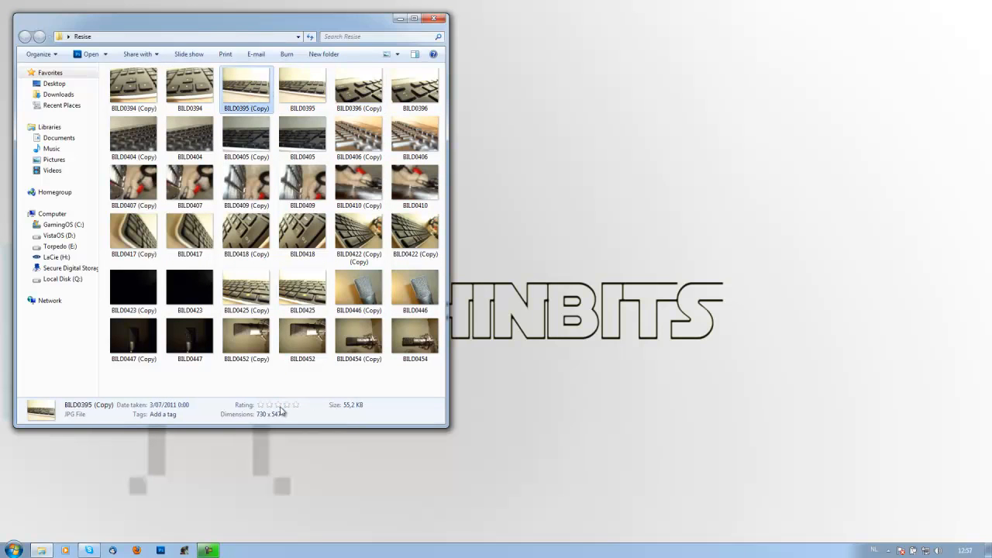
mouse_move(320, 436)
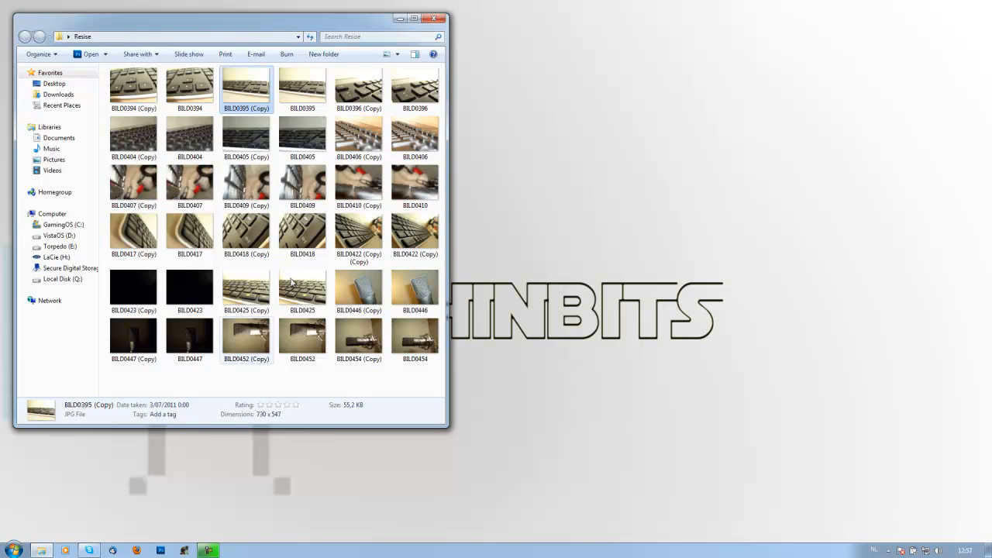
click(302, 88)
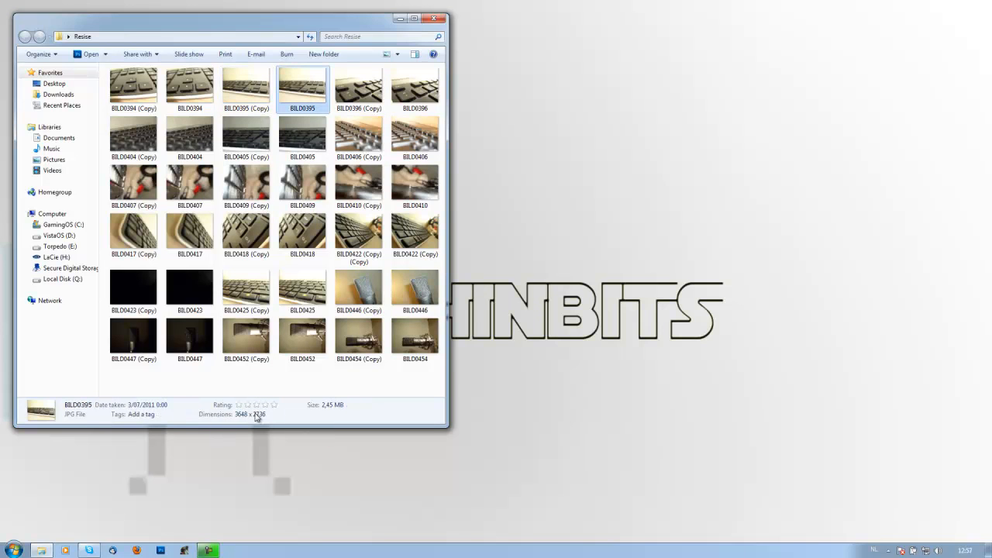
click(246, 87)
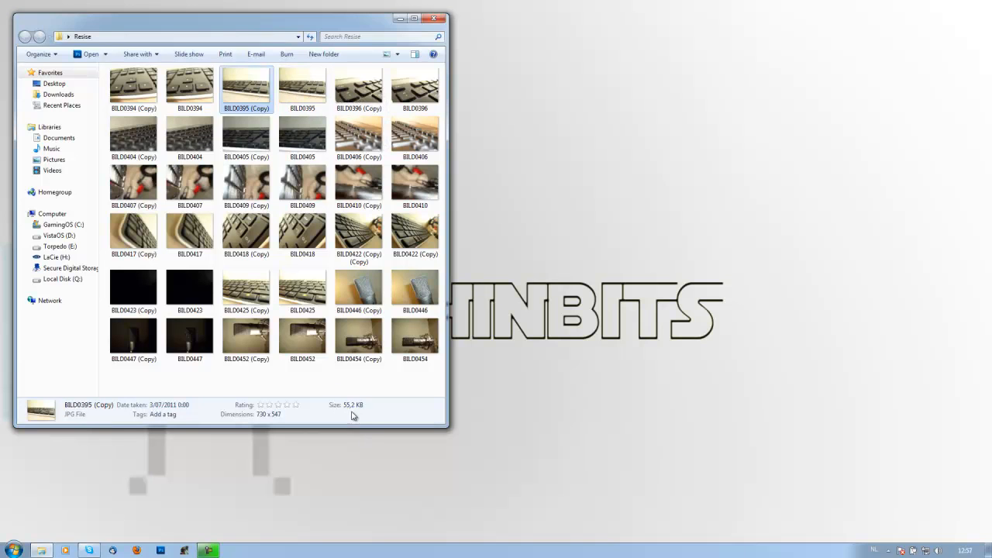
click(302, 89)
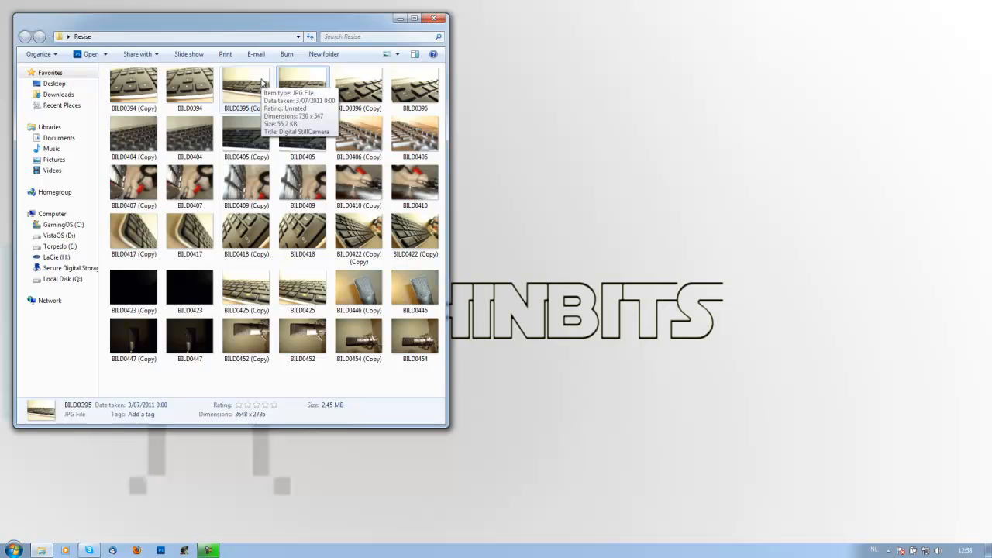
click(246, 85)
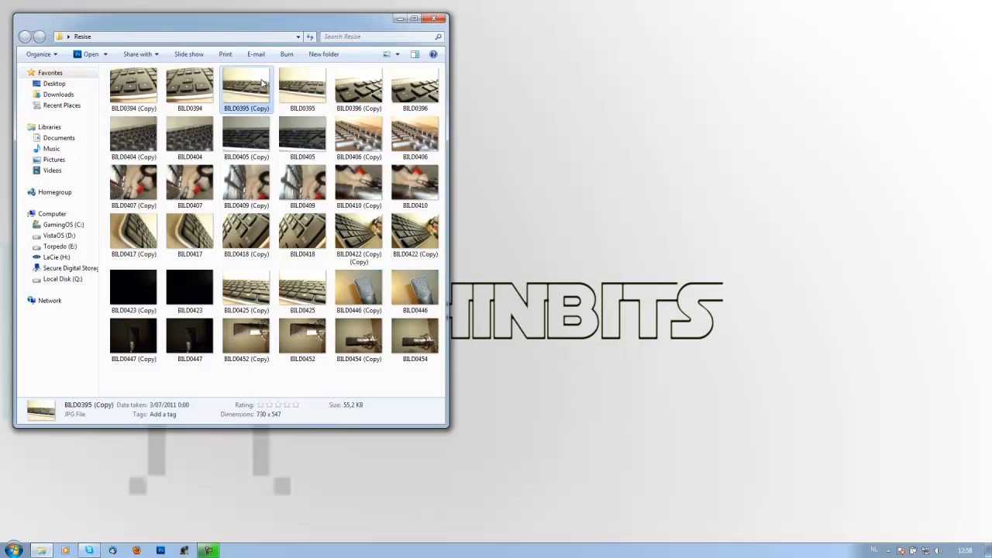